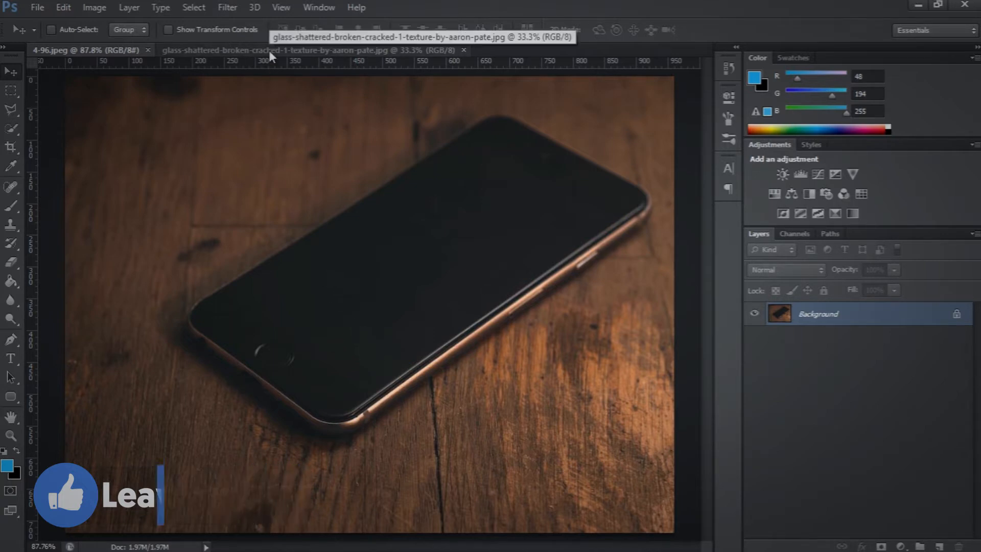
On the glass-shattered texture image, start converting the locked Background into a layer.
left_click(313, 50)
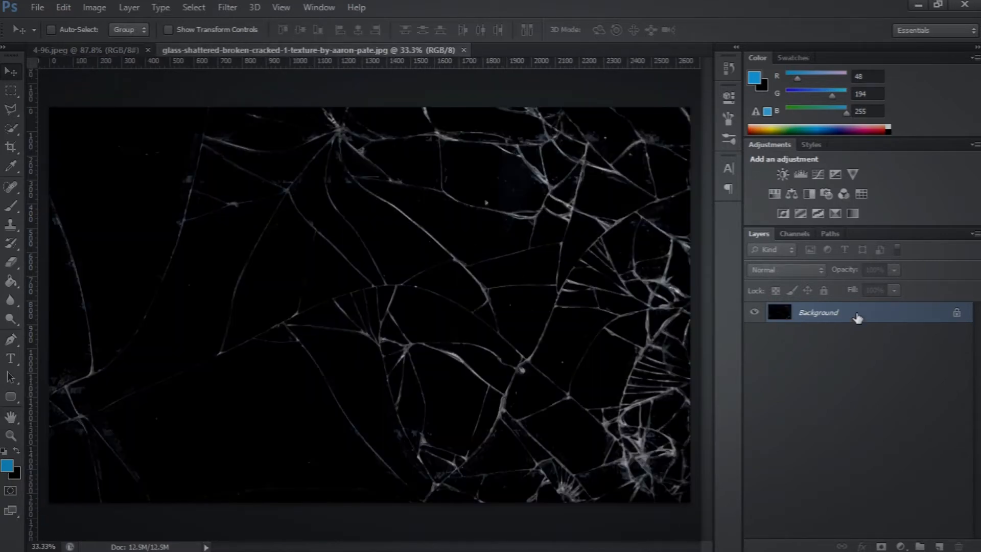
double_click(818, 312)
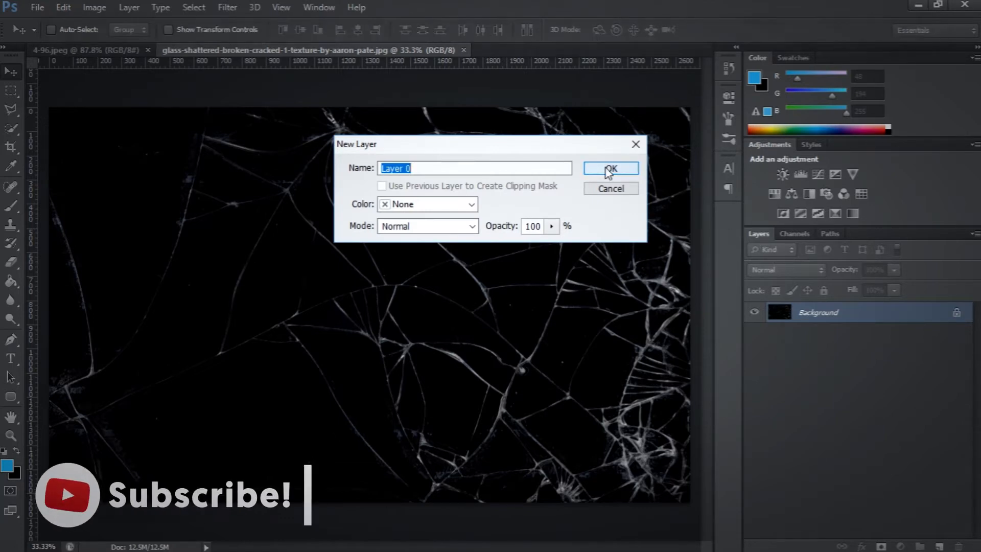
Confirm the New Layer dialog so the texture background becomes a regular layer.
left_click(609, 167)
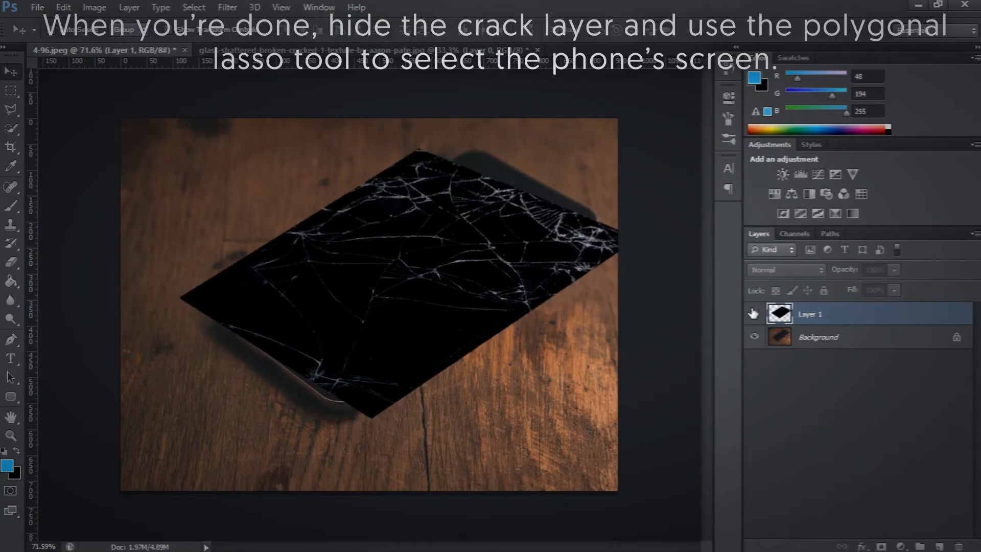
Hide Layer 1's crack texture and outline the phone screen's corners with the Polygonal Lasso.
left_click(753, 312)
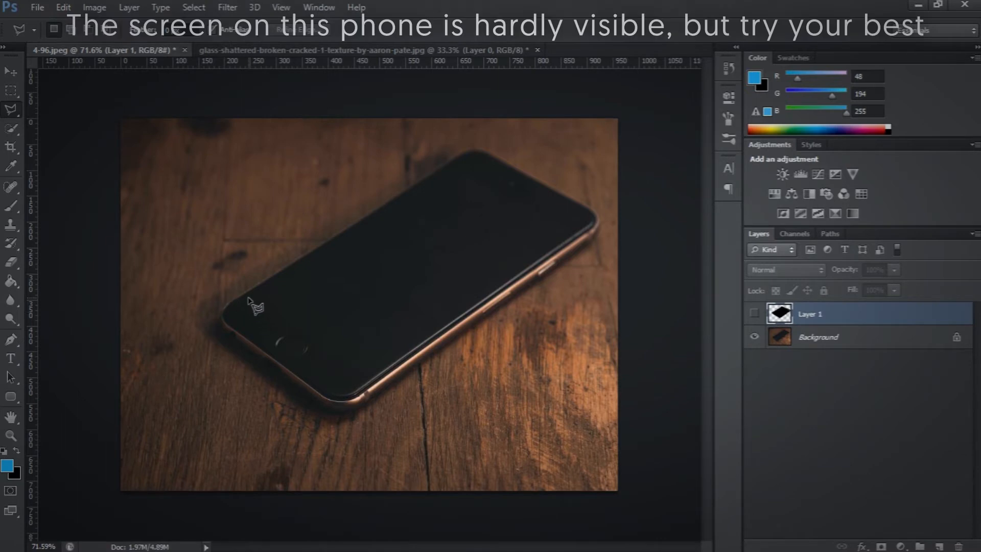
mouse_move(423, 407)
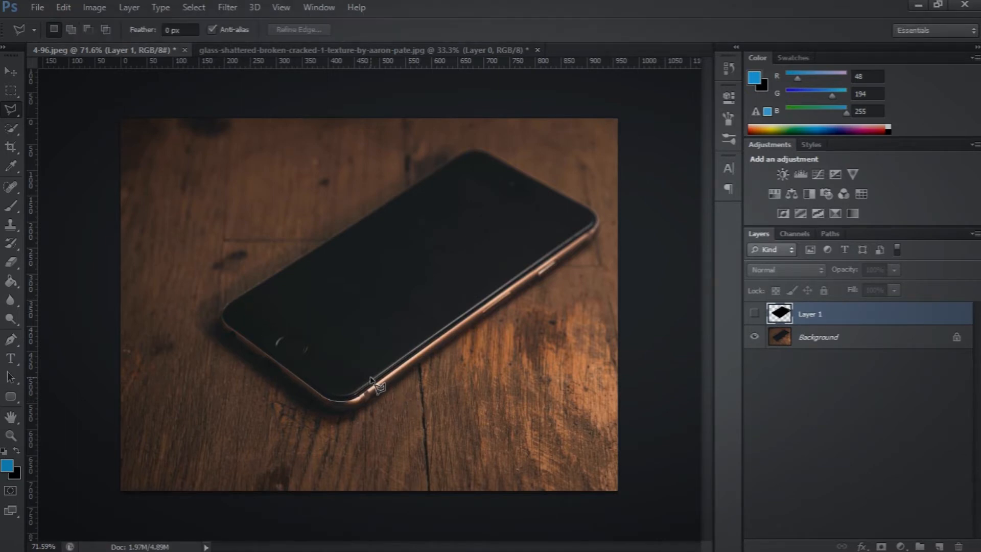
left_click_drag(376, 386, 256, 295)
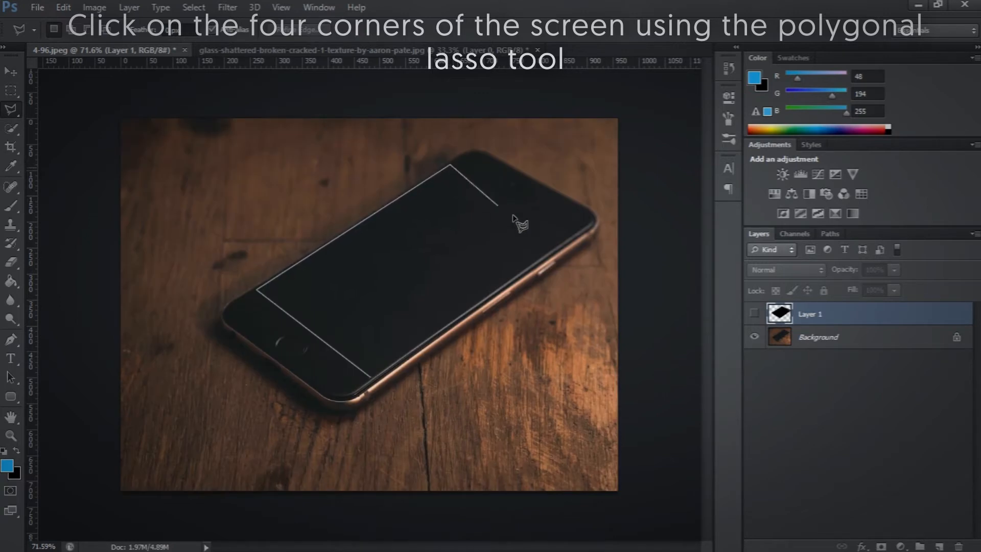
left_click(578, 240)
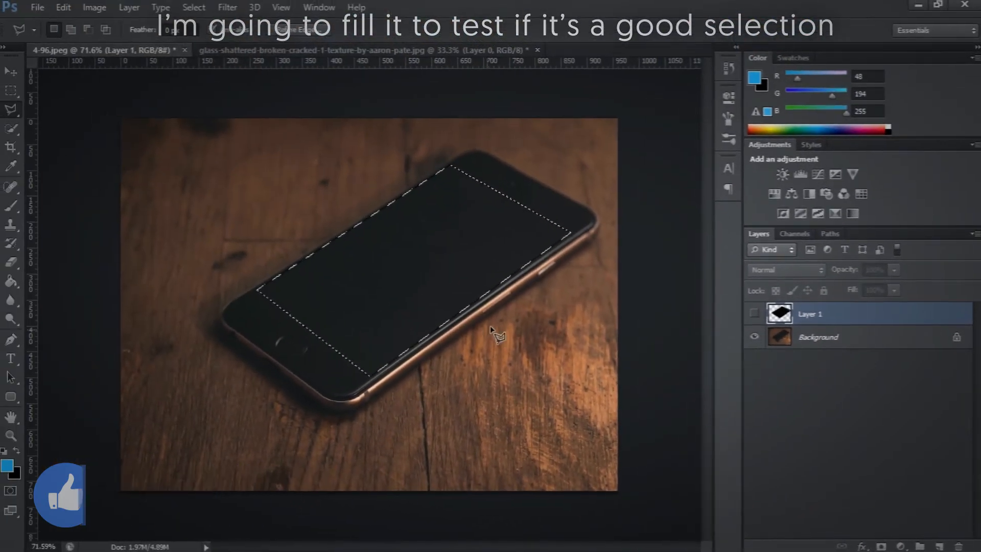
Fill the screen selection with blue on Layer 2 and put Layer 1 above it.
right_click(491, 335)
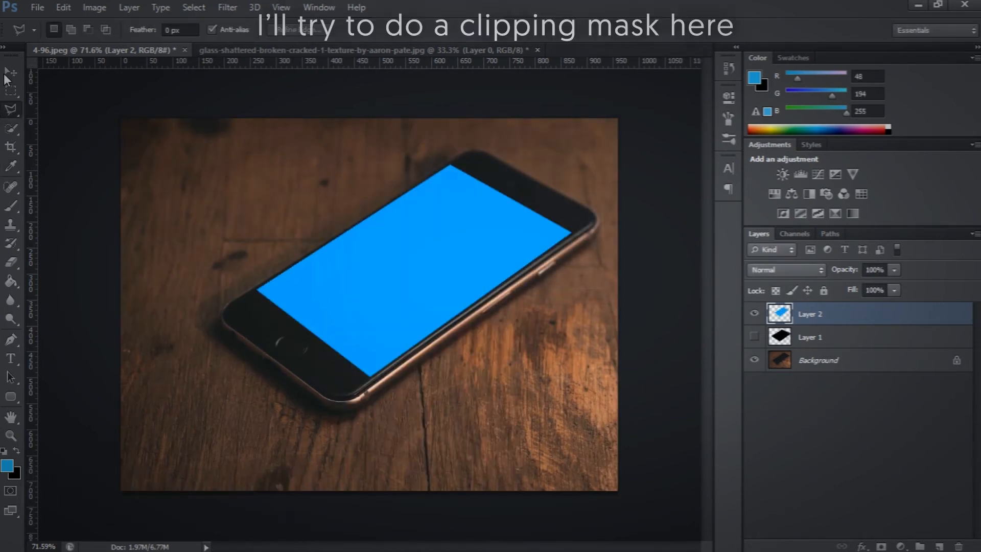
left_click(10, 71)
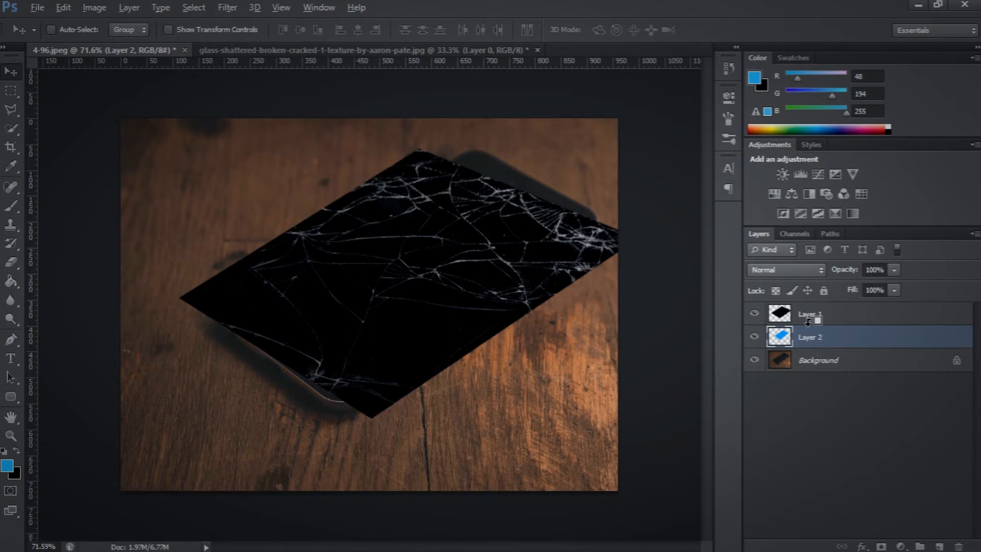
left_click(823, 313)
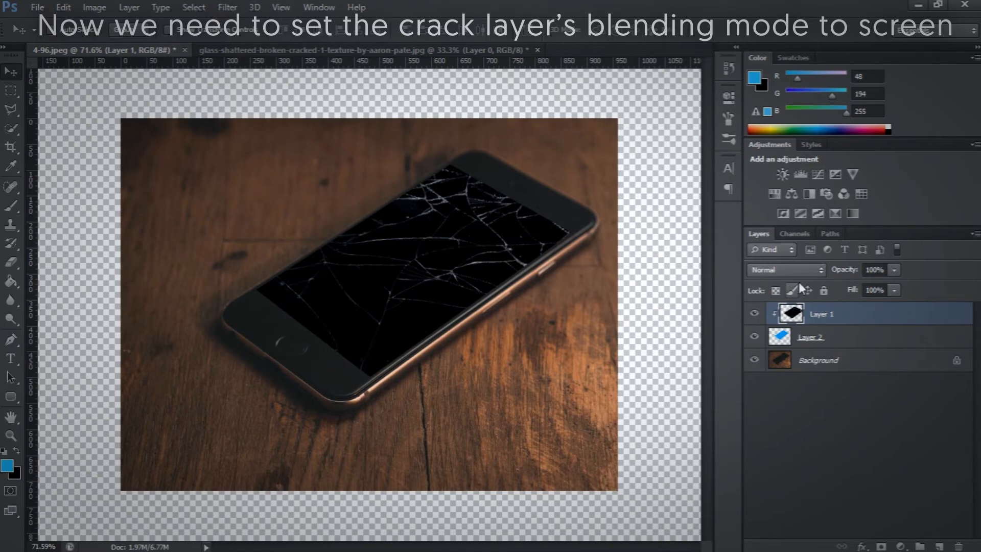
Set Layer 1's blending mode to Screen so white cracks show over the blue.
left_click(780, 270)
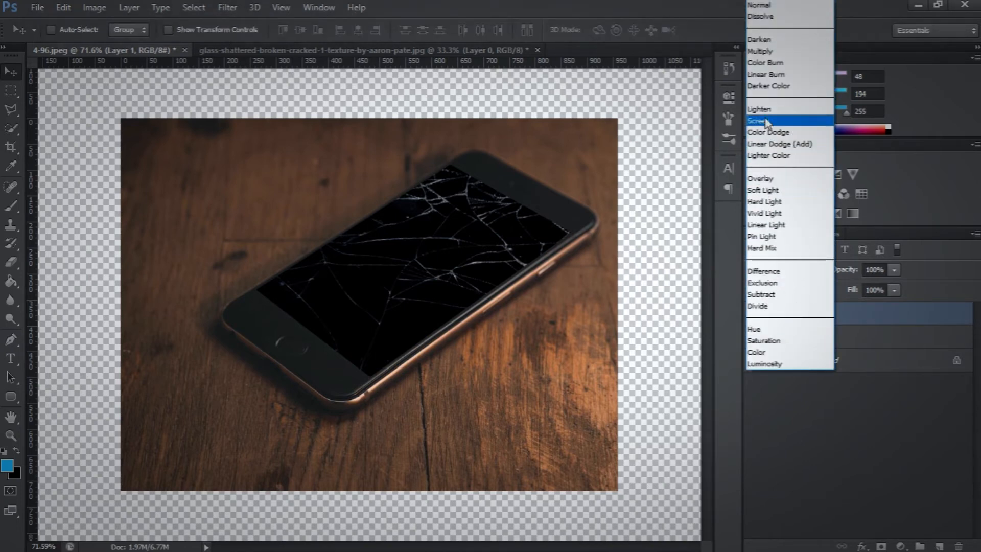
left_click(759, 120)
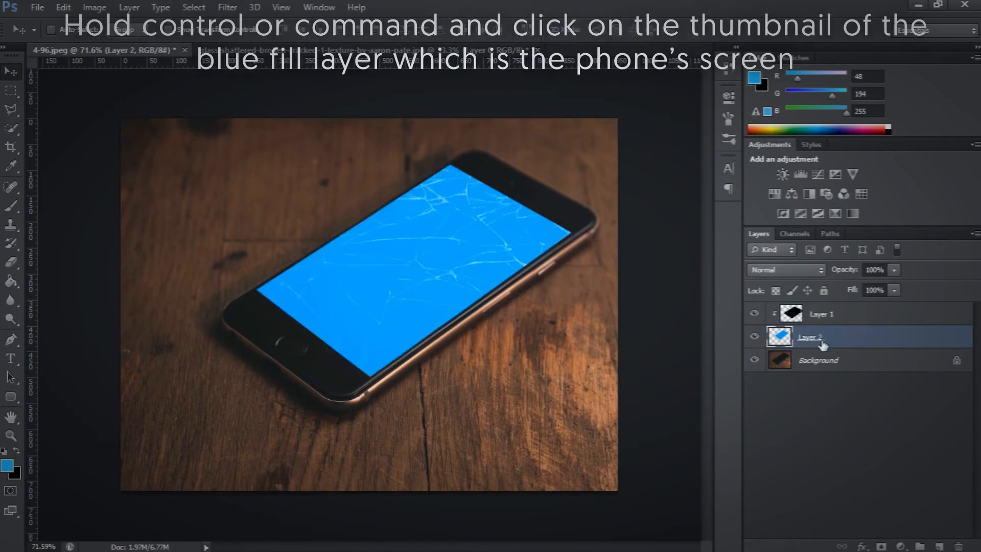
Load Layer 2's screen shape as a selection for the crack layer's mask.
left_click(780, 337)
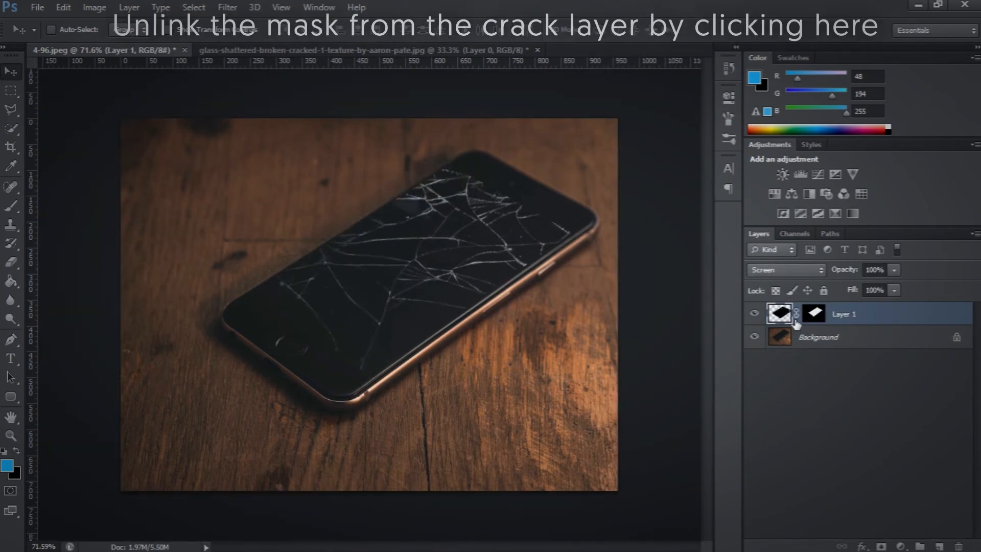
Unlink Layer 1's mask from the crack texture so the cracks can move independently.
left_click(796, 312)
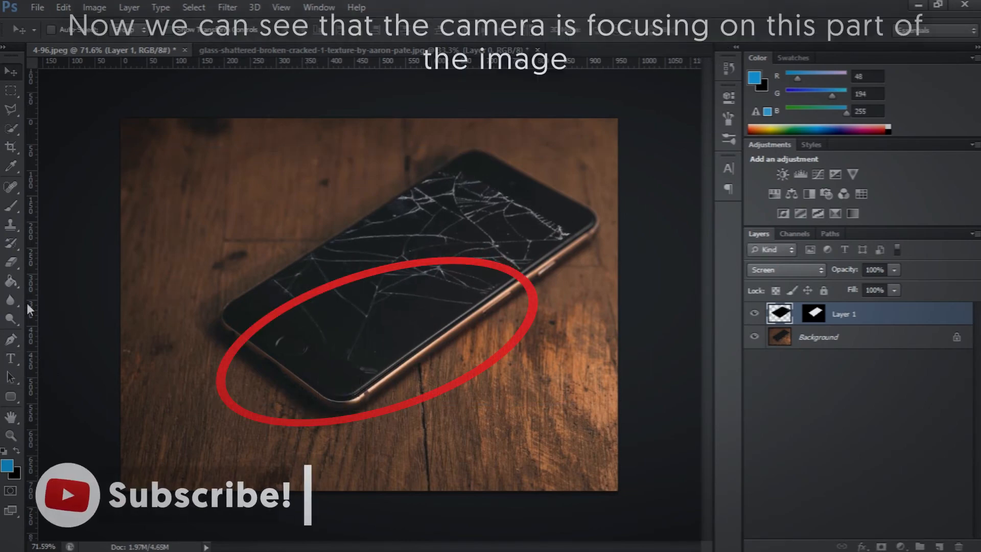
left_click(12, 300)
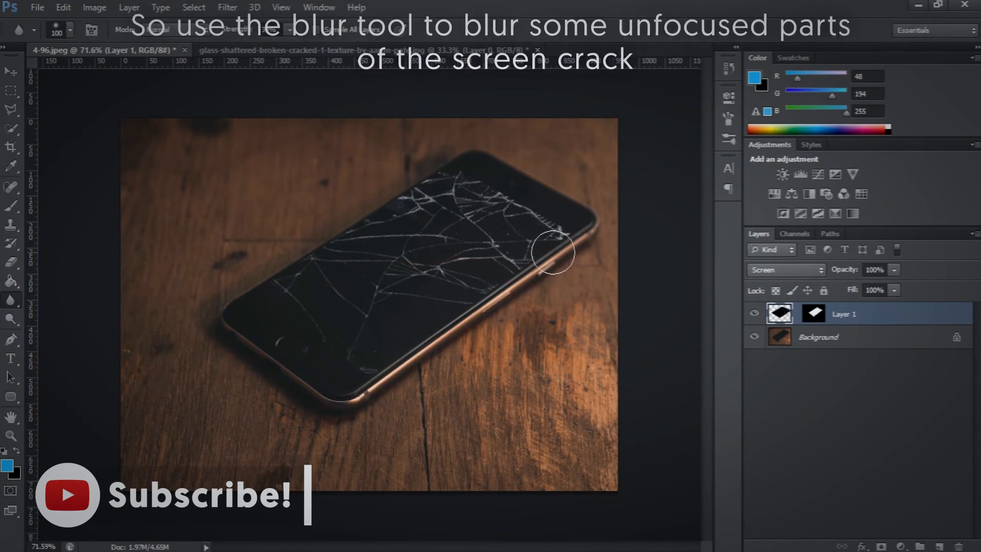
Blur the cracks along the screen's right edge, upper right and top at 34% strength.
left_click_drag(553, 252, 374, 414)
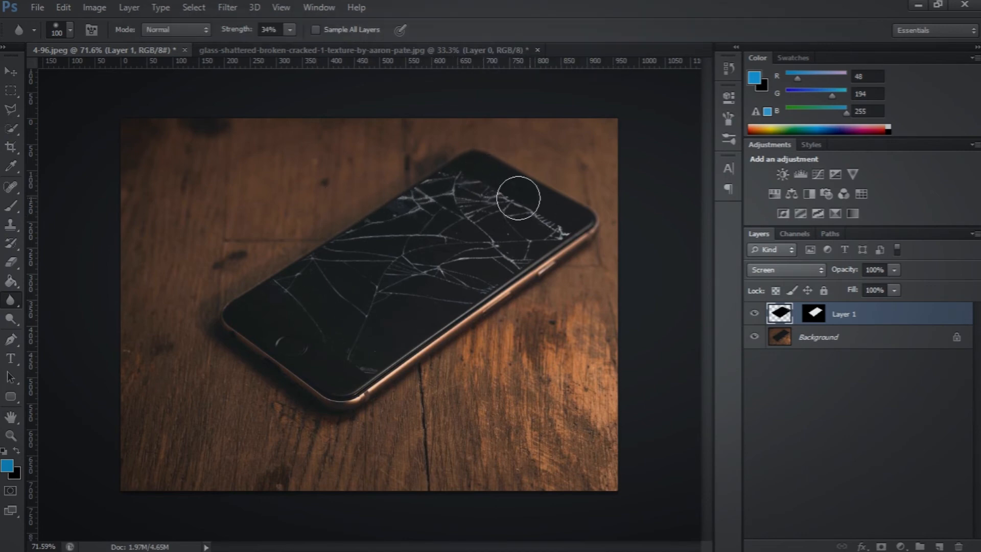
left_click_drag(517, 198, 451, 223)
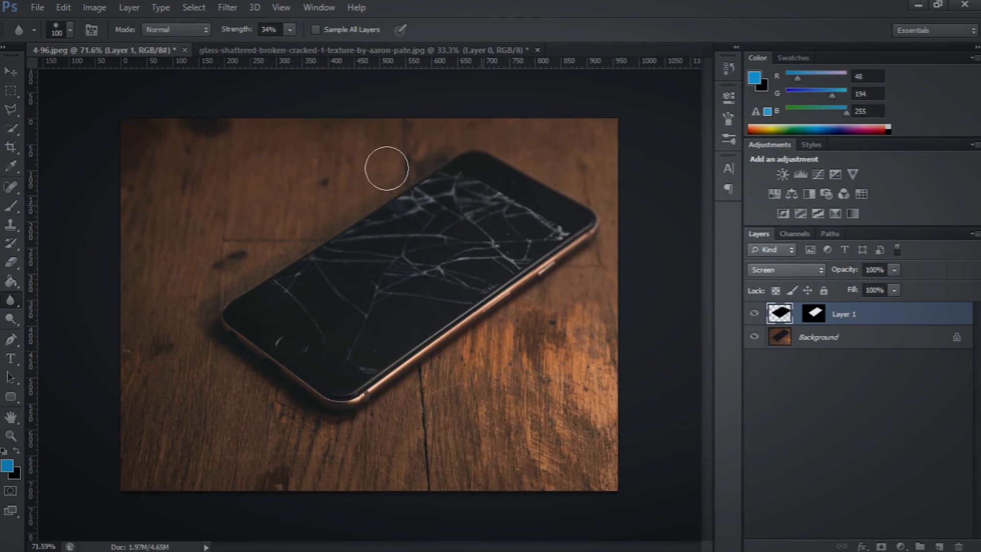
left_click_drag(387, 167, 470, 197)
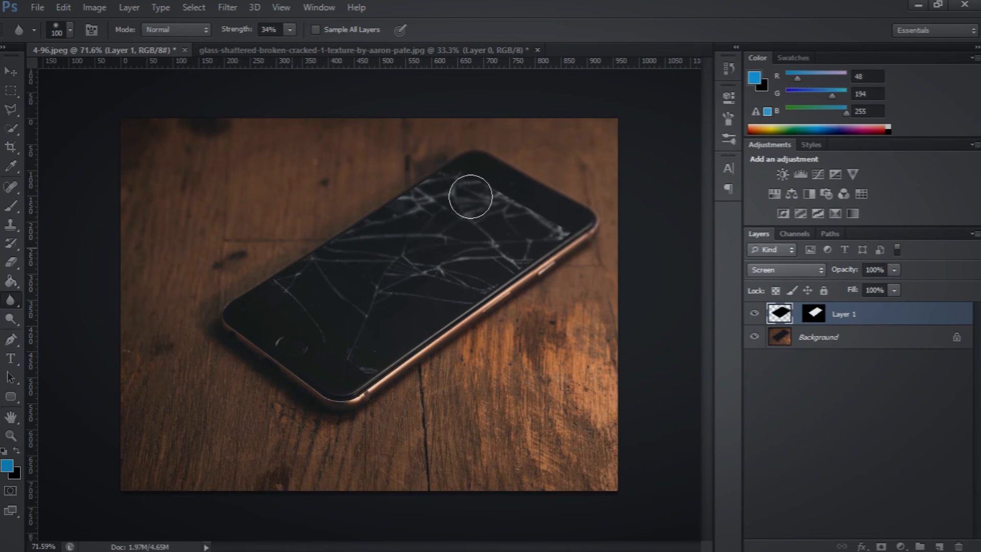